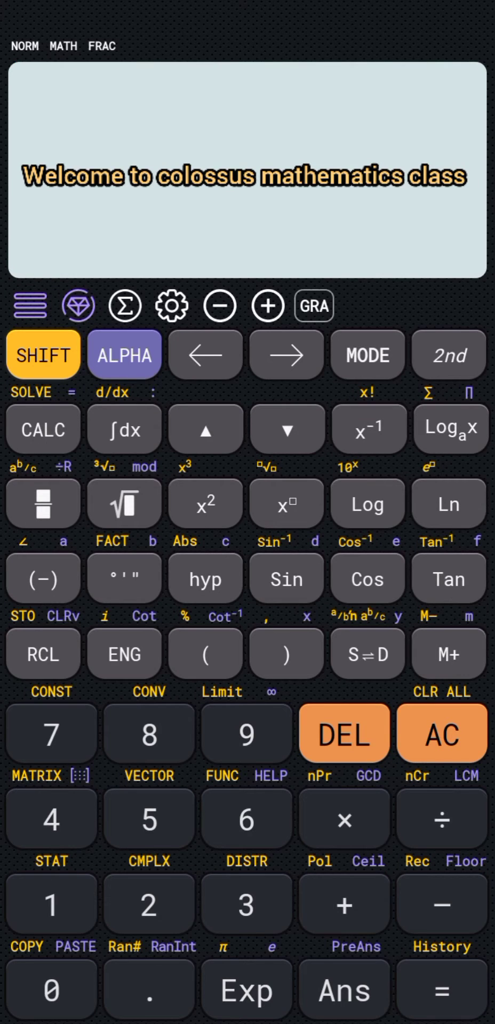
- Evaluate the permutation 3P2 to get 6, then clear for a new entry
{"action": "left_click", "coordinate": [440, 732]}
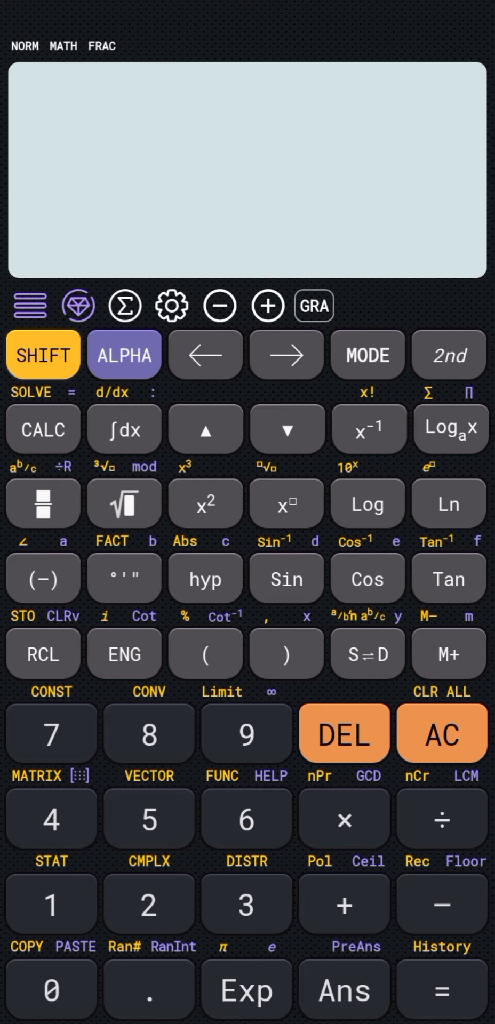
{"action": "left_click", "coordinate": [246, 902]}
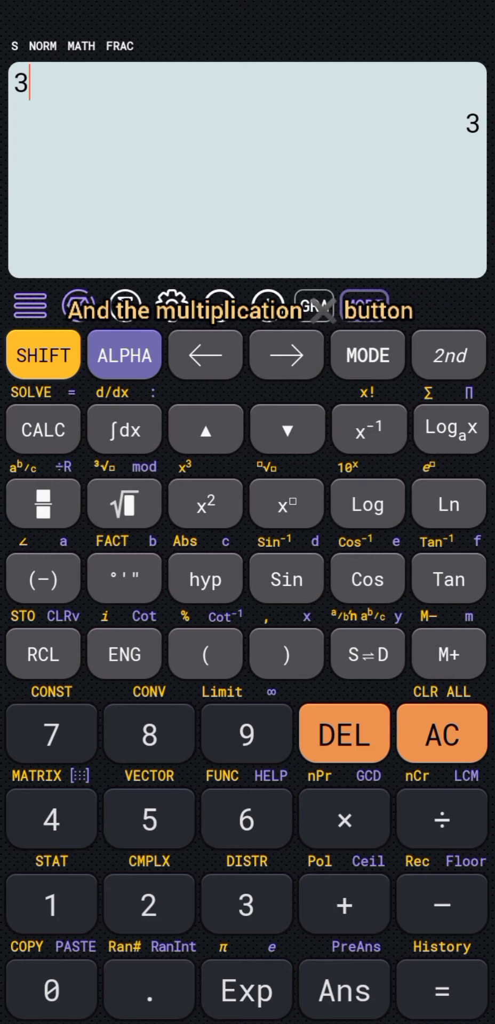
{"action": "left_click", "coordinate": [345, 818]}
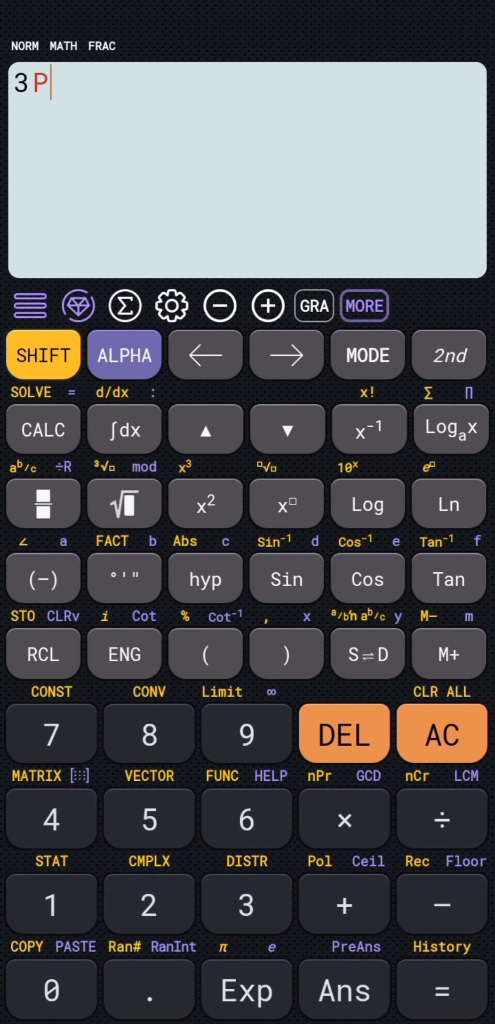
{"action": "left_click", "coordinate": [149, 901]}
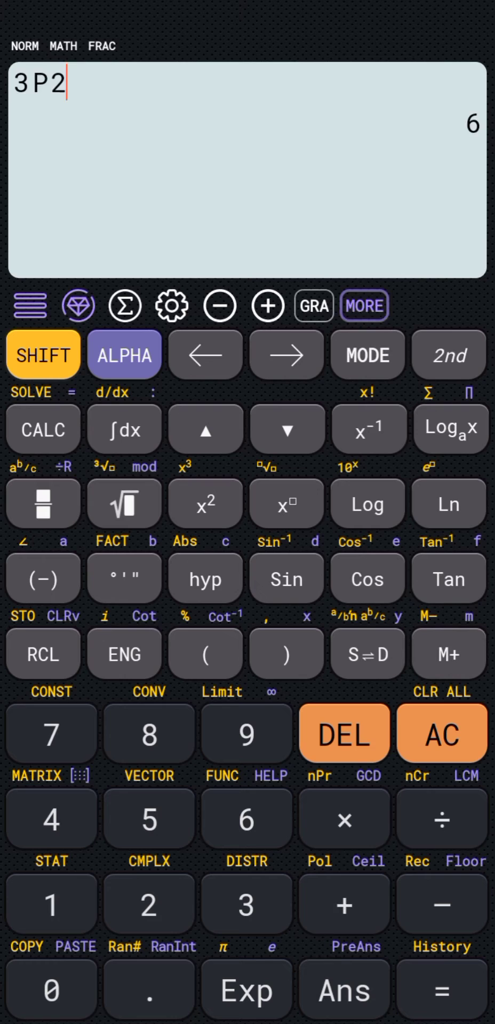
{"action": "left_click", "coordinate": [441, 733]}
{"action": "type", "text": "10"}
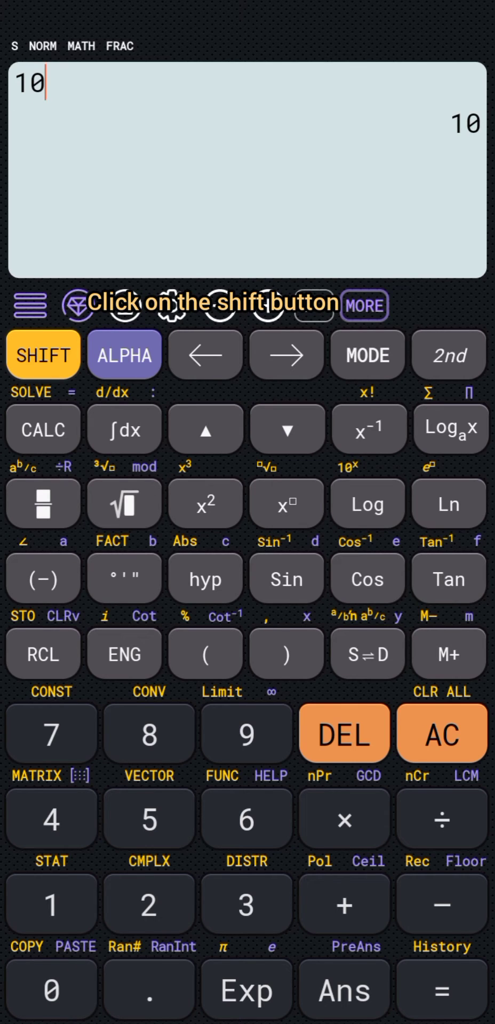
- Evaluate 10P2 as 90 and clear the display afterwards
{"action": "left_click", "coordinate": [344, 818]}
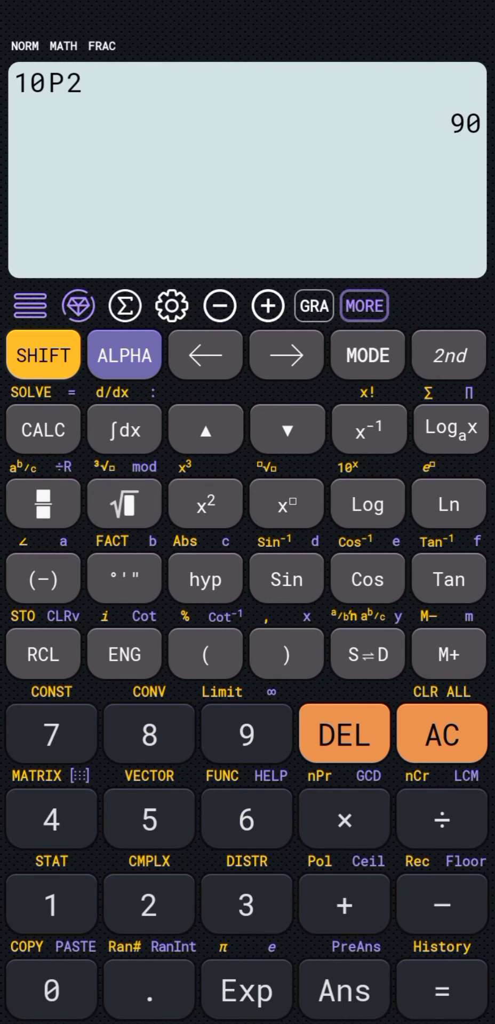
{"action": "left_click", "coordinate": [442, 733]}
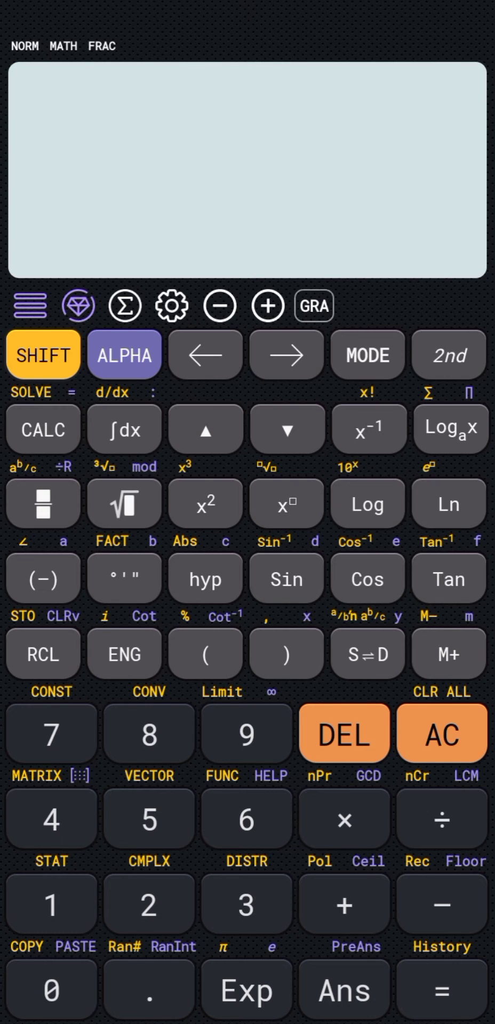
- Enter the fraction 8! over 2!3!, previewing the result 3360
{"action": "left_click", "coordinate": [148, 731]}
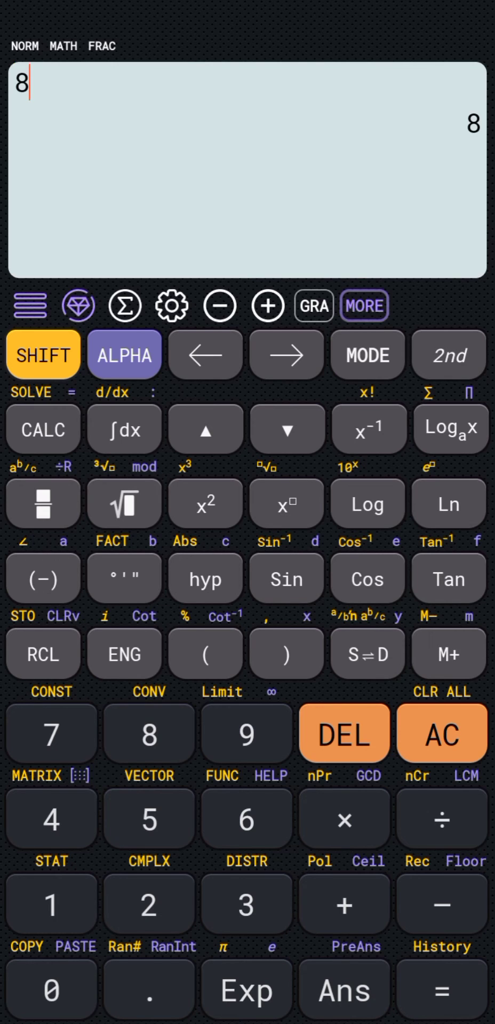
{"action": "left_click", "coordinate": [368, 428]}
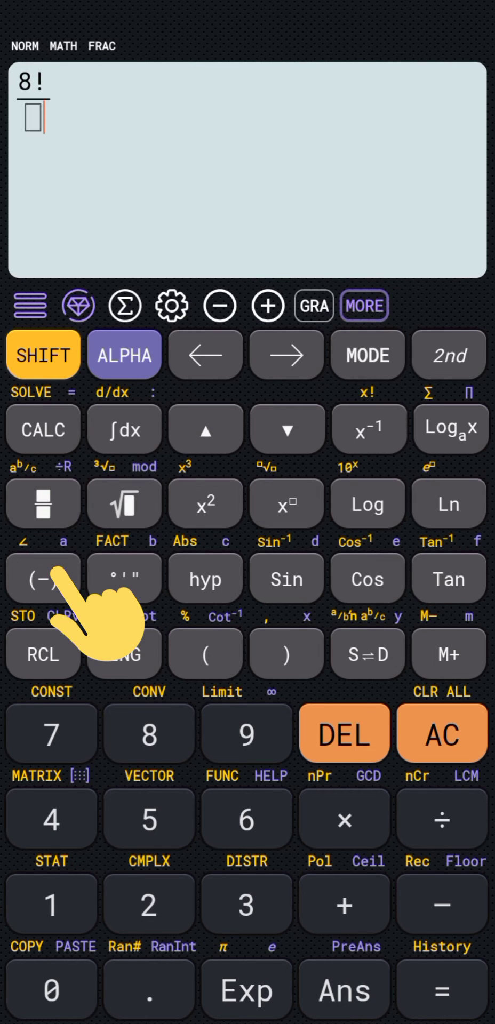
{"action": "left_click", "coordinate": [148, 903]}
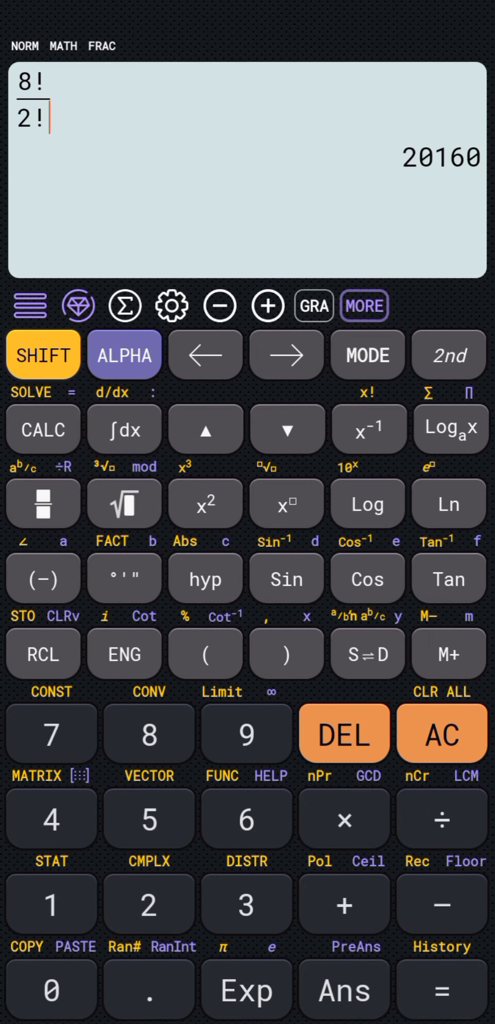
{"action": "left_click", "coordinate": [246, 904]}
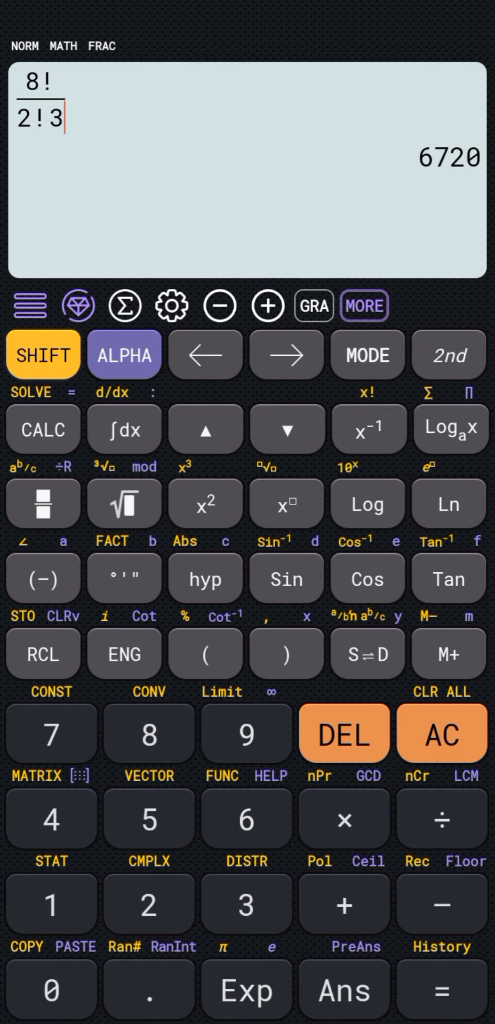
{"action": "left_click", "coordinate": [43, 354]}
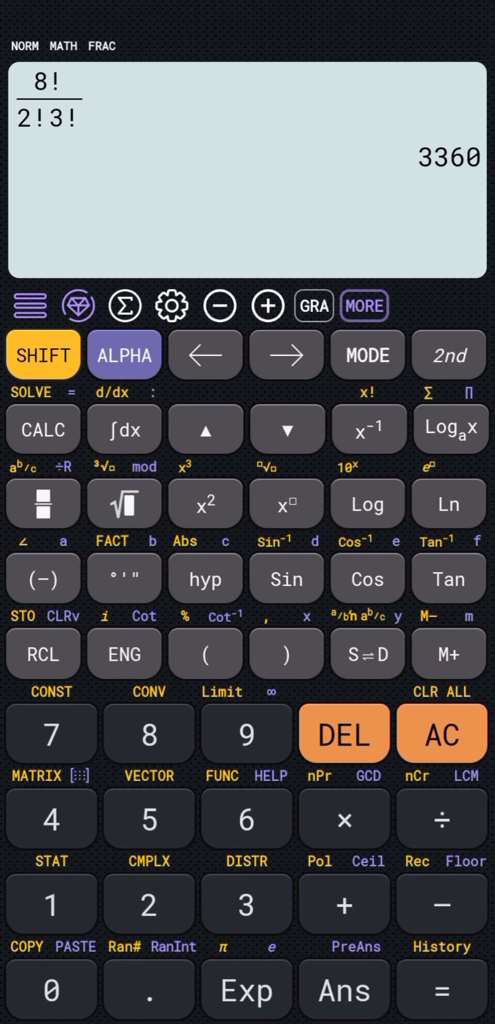
- Clear the 8!/(2!3!) result with AC, leaving the display empty
{"action": "left_click", "coordinate": [441, 731]}
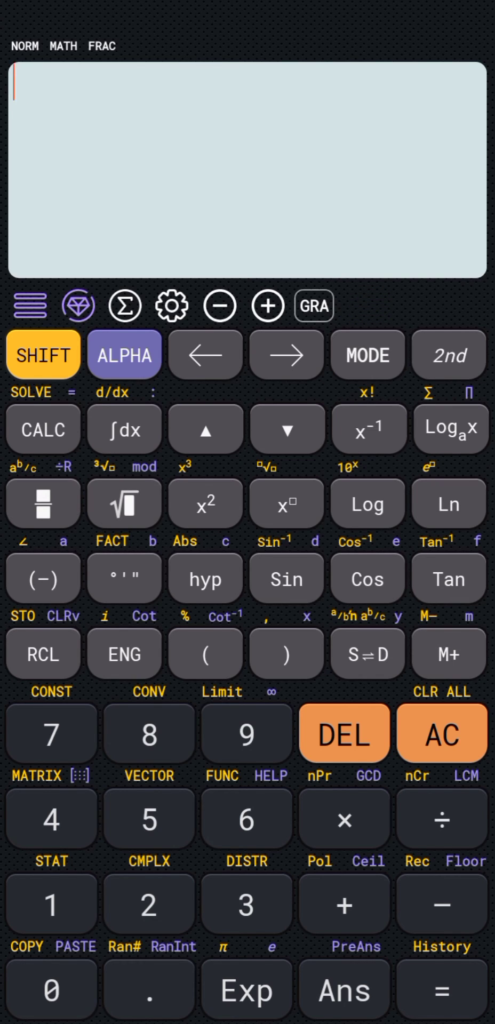
{"action": "left_click", "coordinate": [42, 502]}
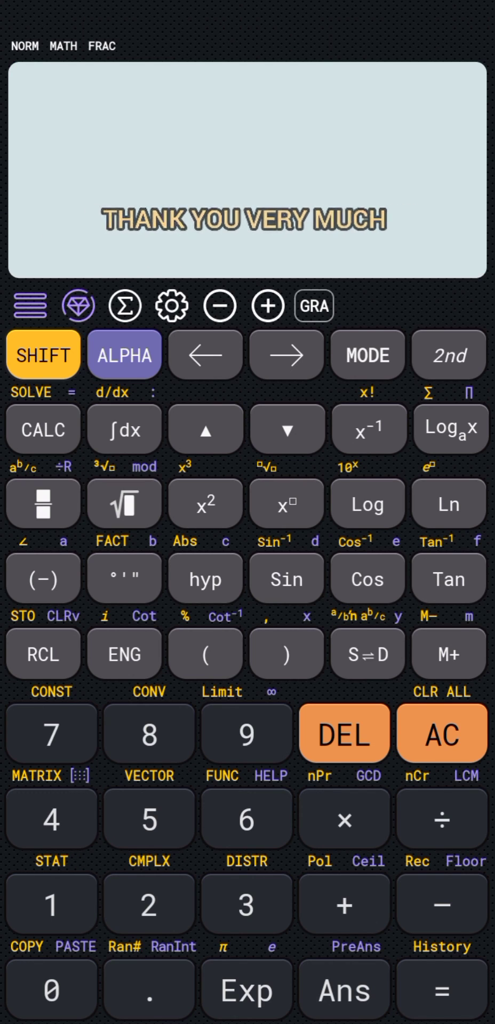
{"action": "left_click", "coordinate": [441, 733]}
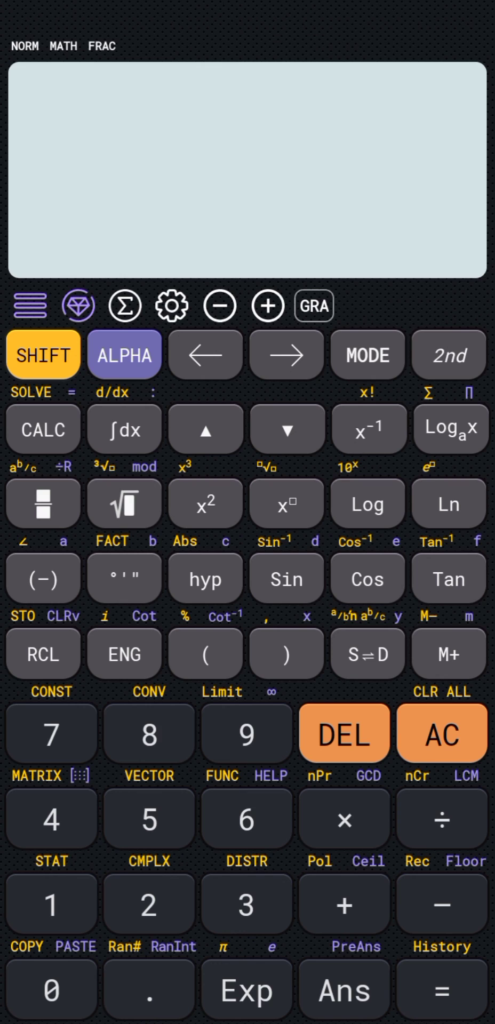